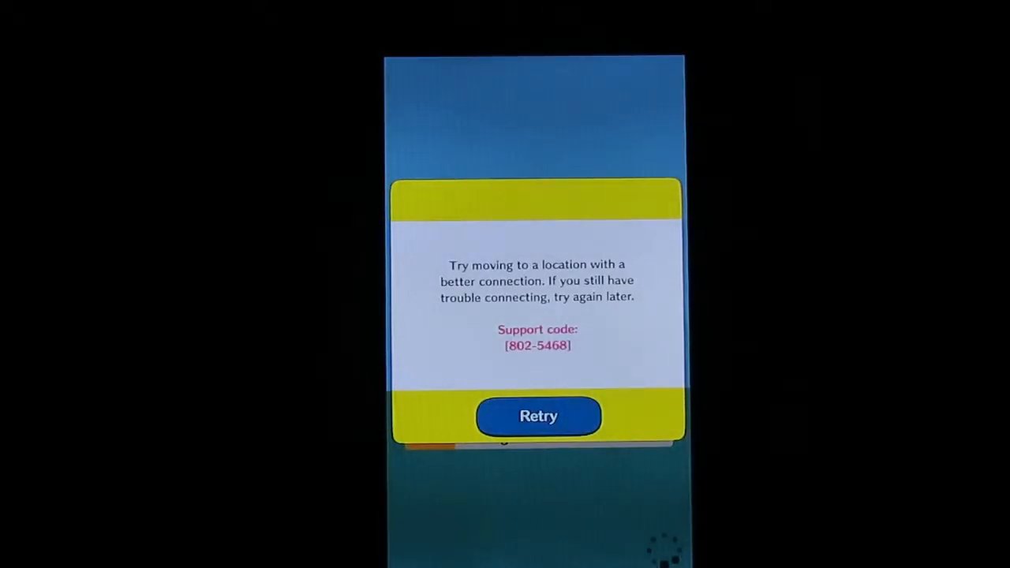
Retry the connection error twice so the download resumes, reaching 24%.
click(537, 415)
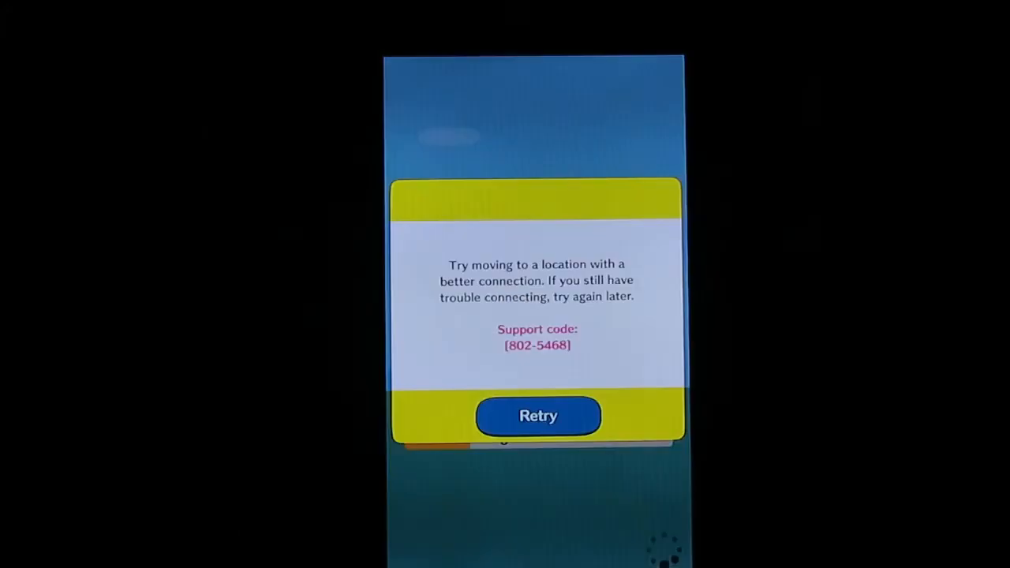
click(537, 416)
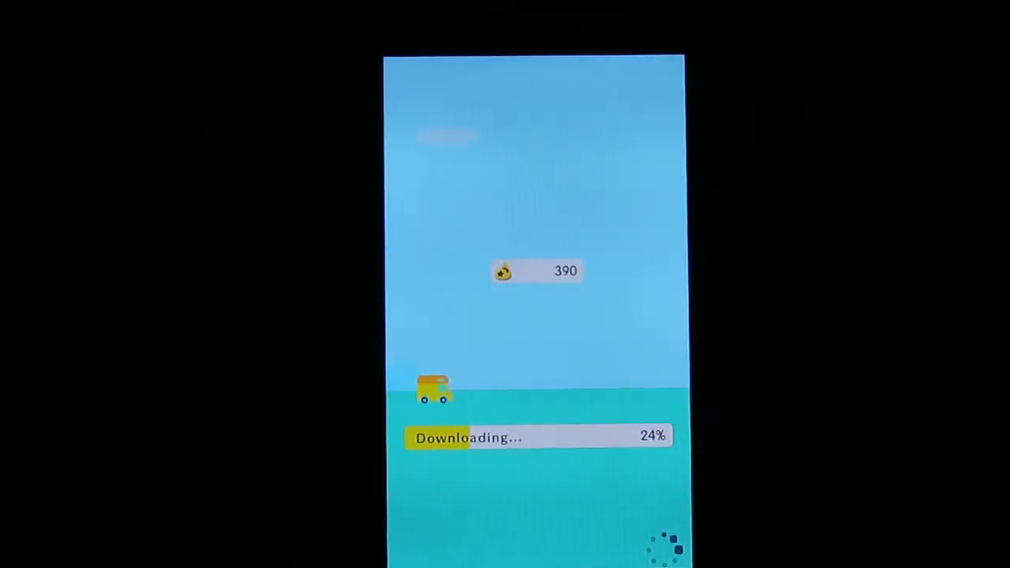